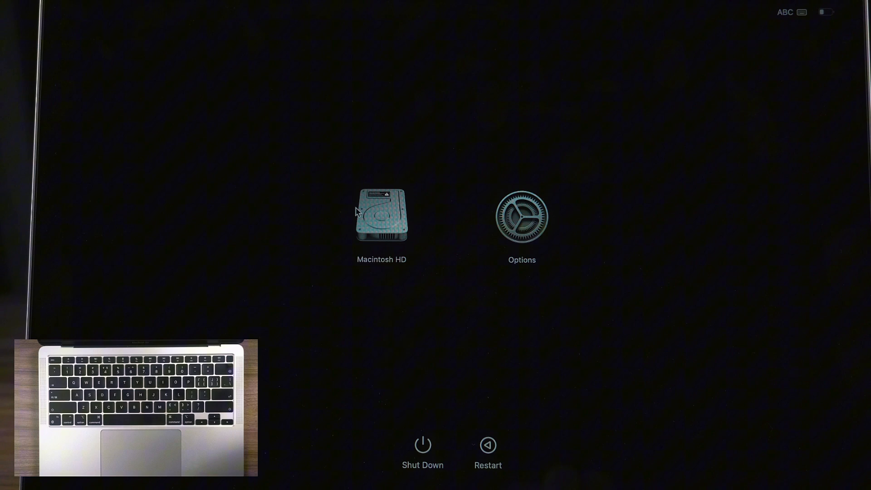
- Choose Macintosh HD as the startup disk and continue in Safe Mode
click(382, 216)
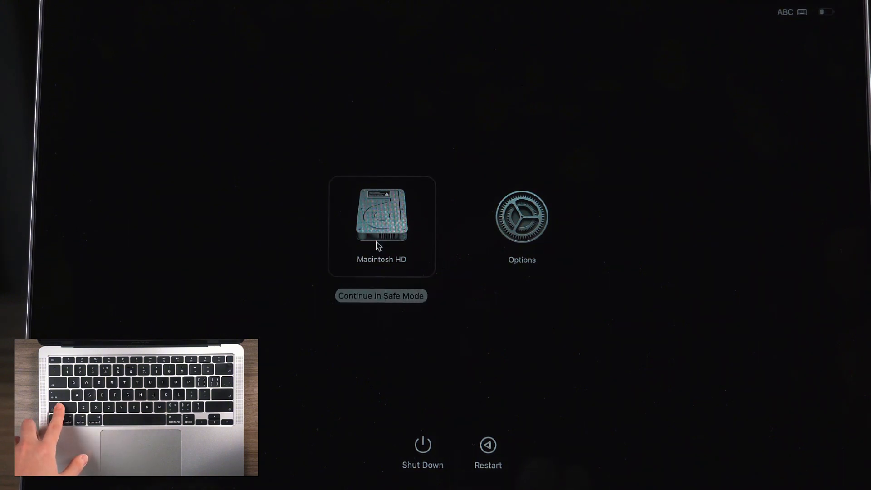
mouse_move(386, 300)
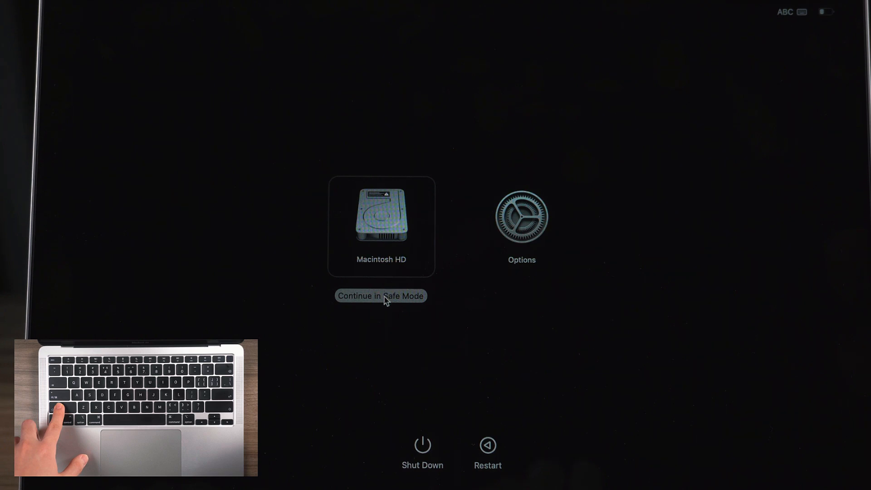
click(381, 296)
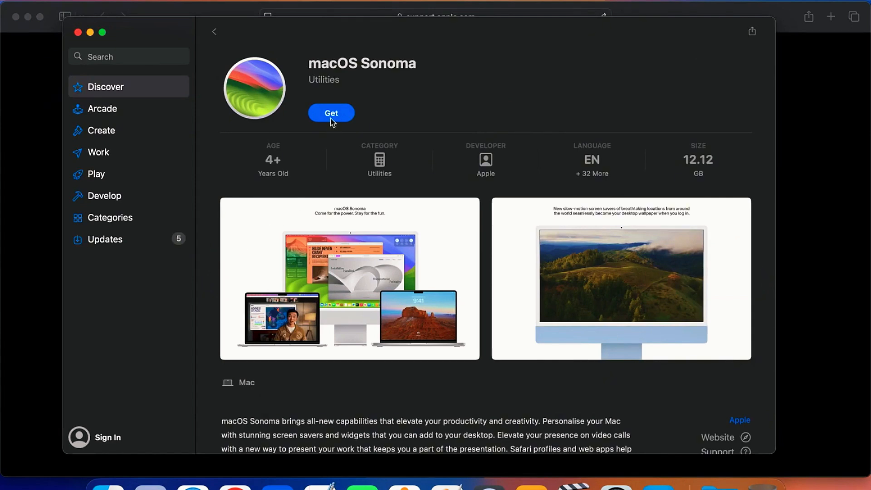
- Download the macOS Sonoma installer from its App Store page with Get
click(330, 112)
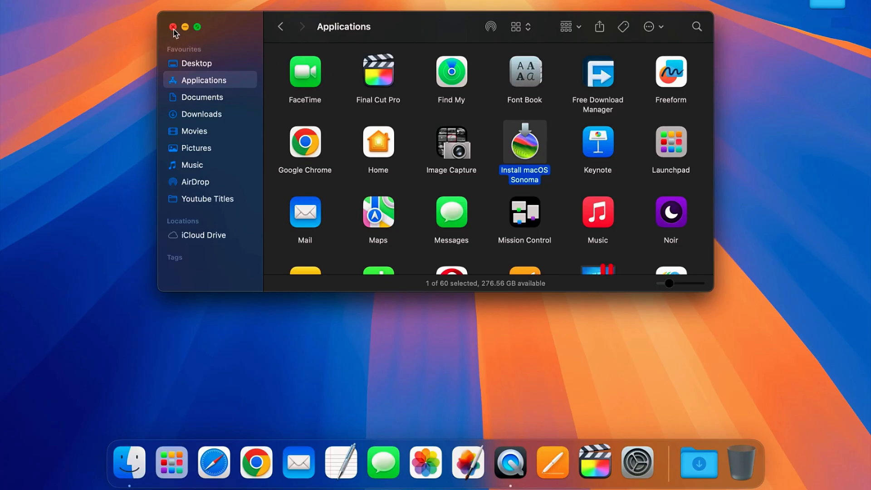
- Close the Finder Applications window containing Install macOS Sonoma
click(172, 27)
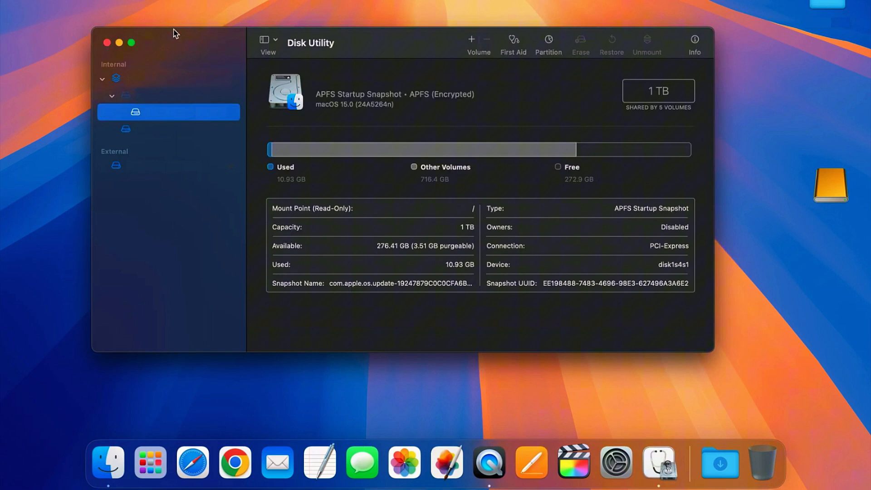
- Show all devices in Disk Utility and select the StoreJet Transcend Media USB drive
drag(174, 34, 391, 32)
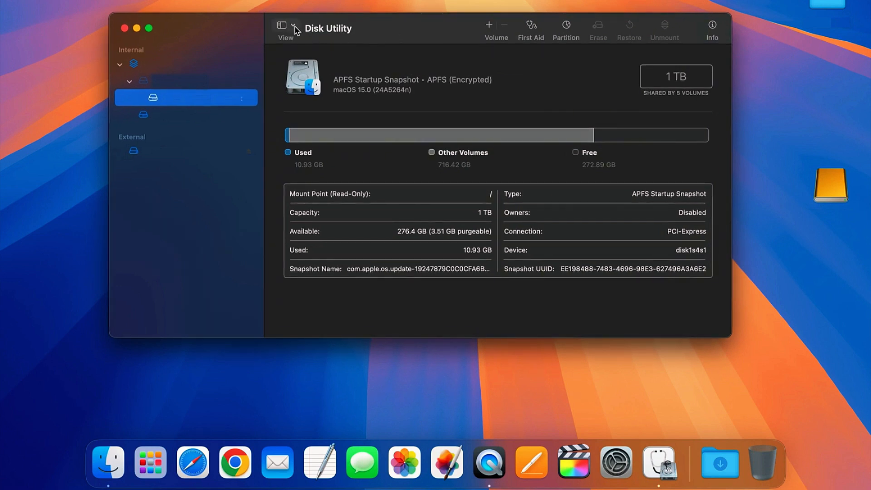
click(282, 26)
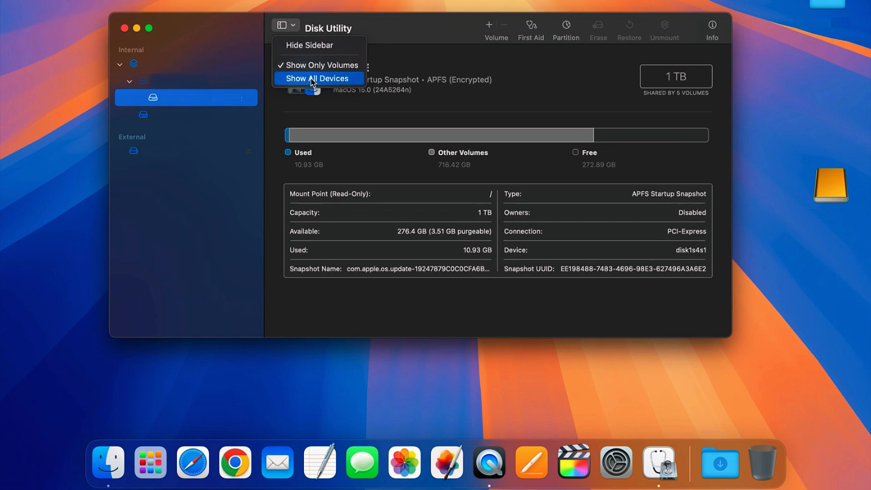
click(316, 78)
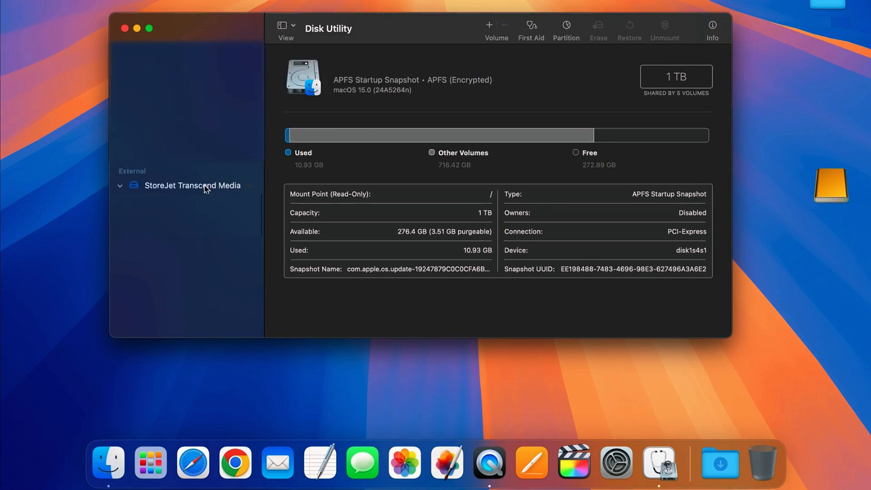
click(192, 185)
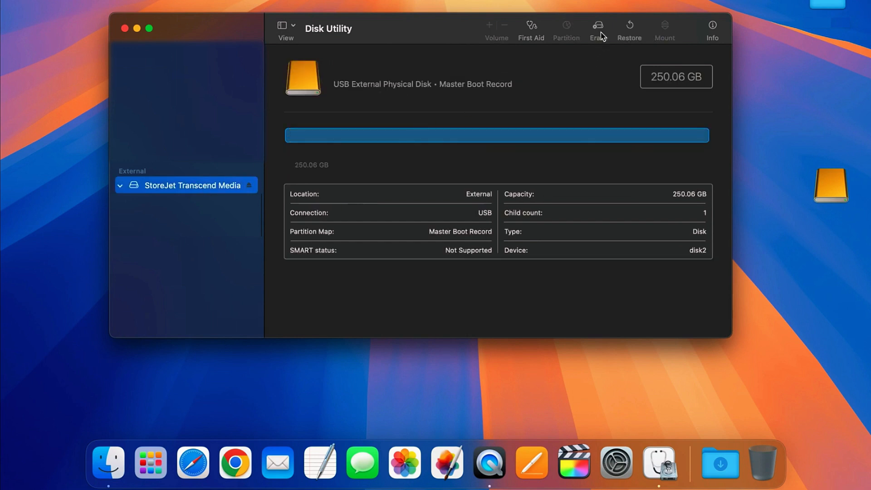
- Erase the StoreJet drive as 'macOS Sonoma', Mac OS Extended (Journaled), GUID Partition Map
click(598, 29)
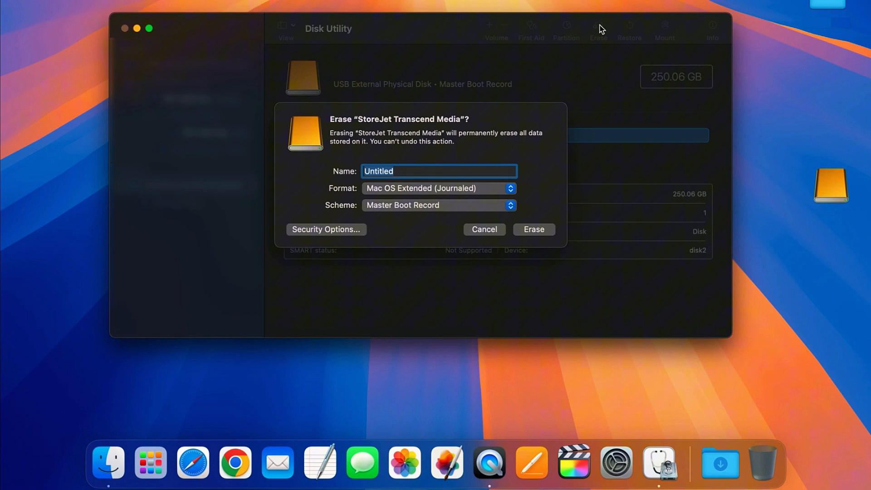
text(macOS Sonoma)
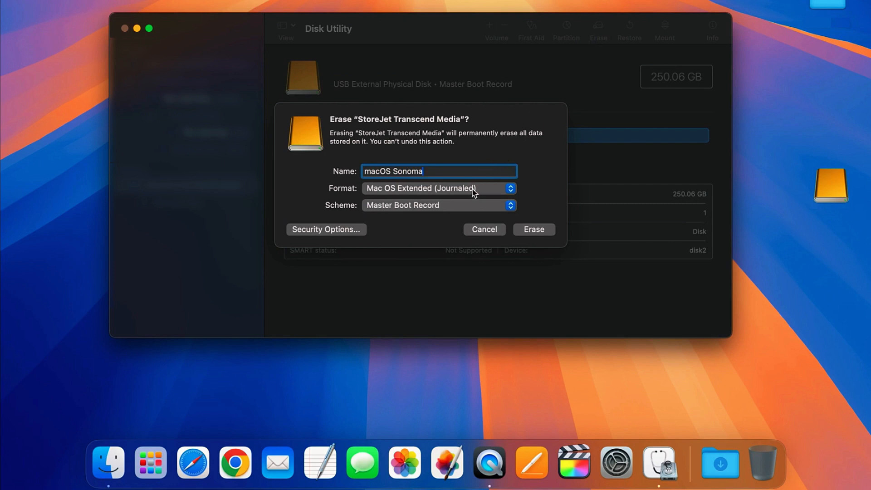
click(437, 188)
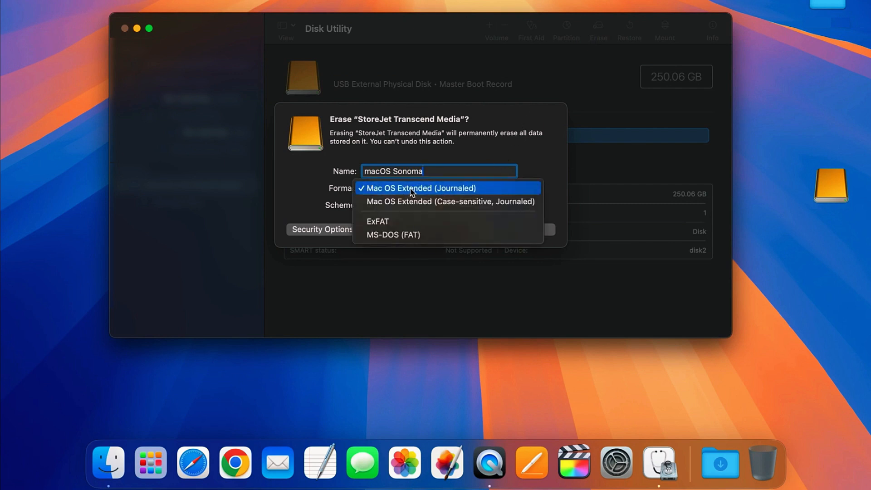
click(419, 187)
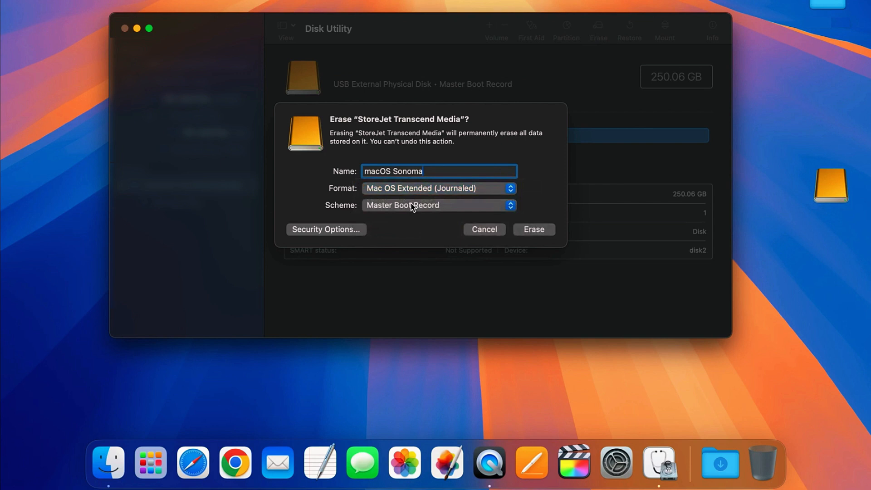
click(436, 205)
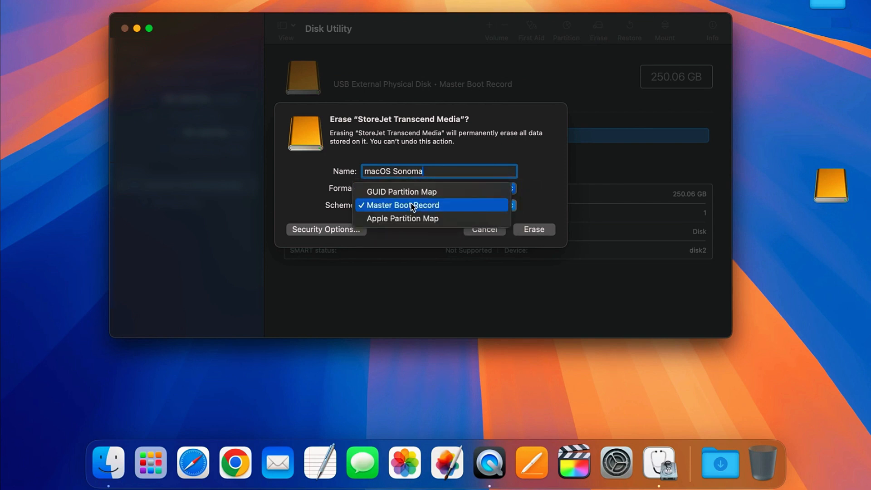
click(402, 191)
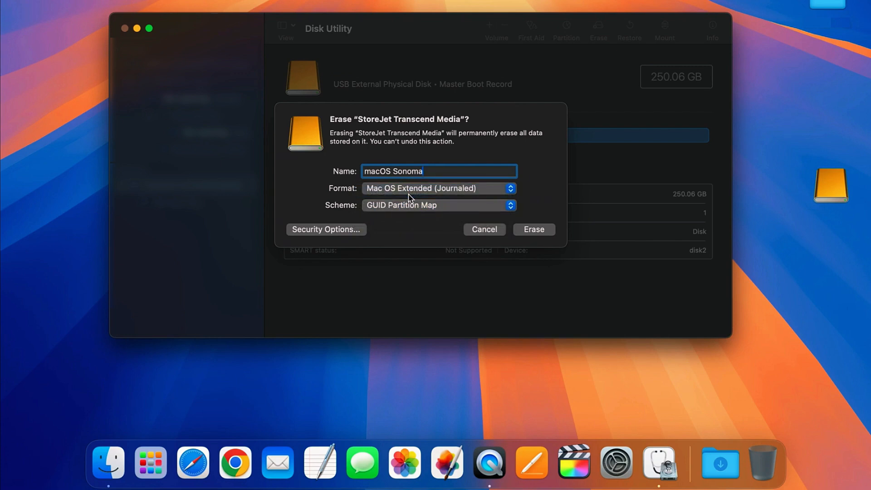
click(532, 229)
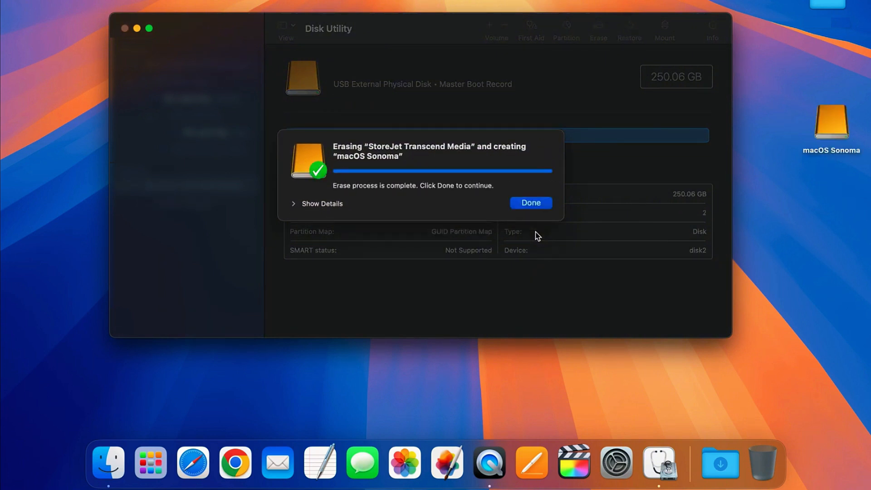
click(529, 203)
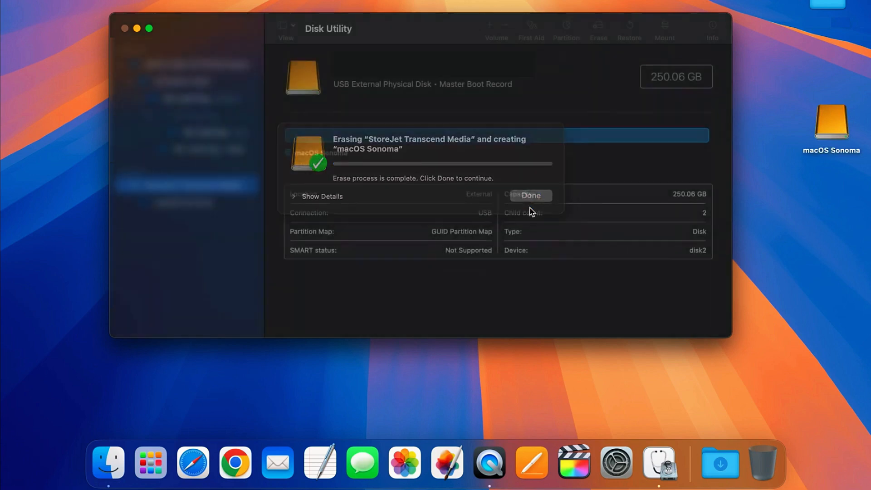
click(529, 194)
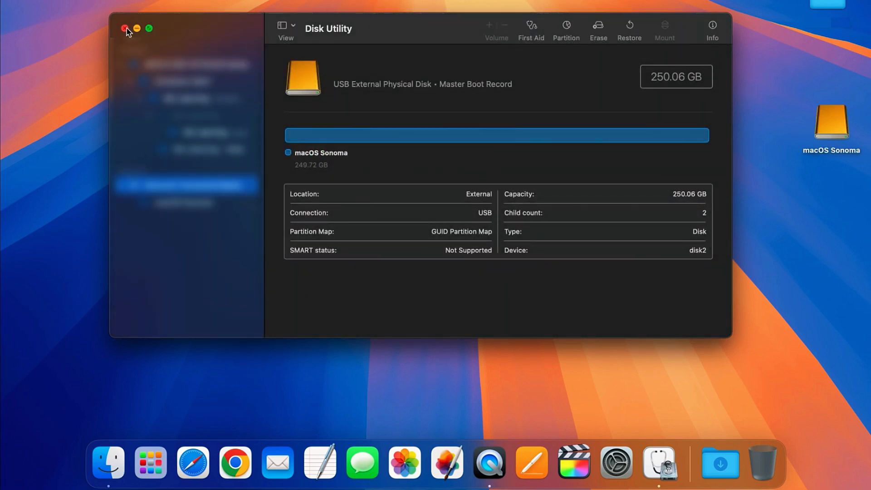
- Quit Disk Utility, enlarge the Terminal window and start a sudo command
click(125, 29)
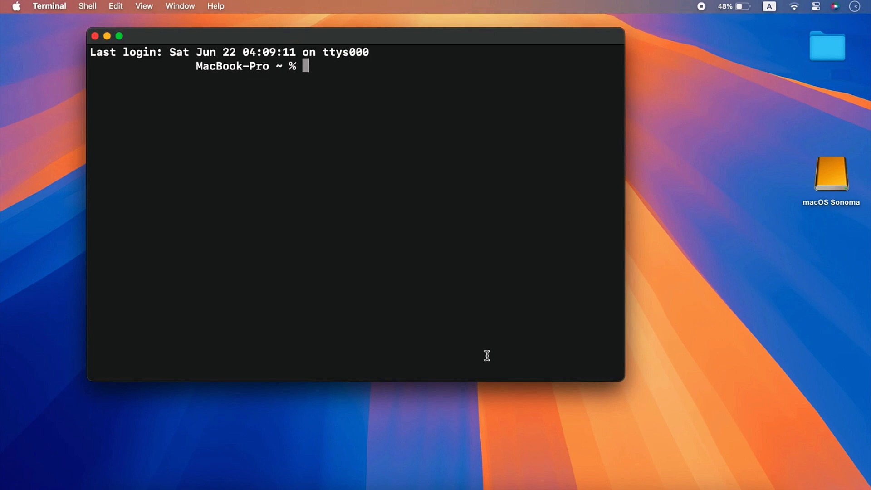
mouse_move(619, 372)
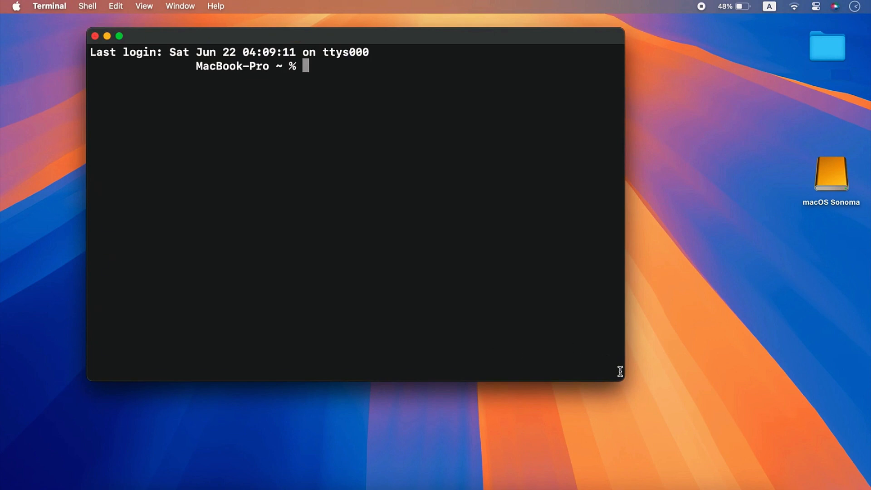
drag(620, 372, 754, 449)
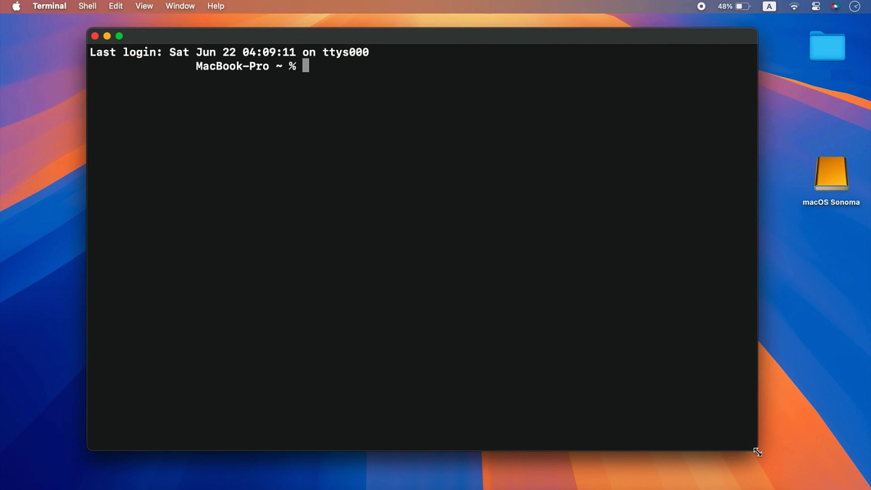
text(sudo)
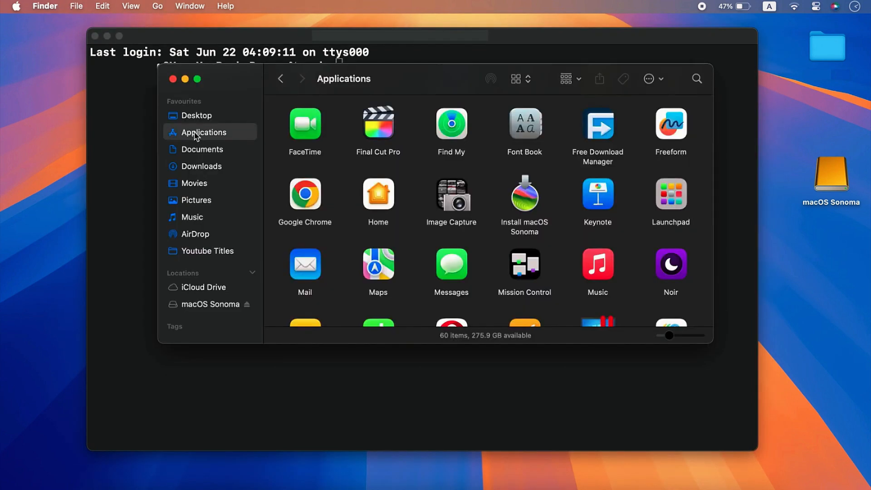
- Add the createinstallmedia path from Install macOS Sonoma.app/Contents/Resources after sudo
right_click(523, 197)
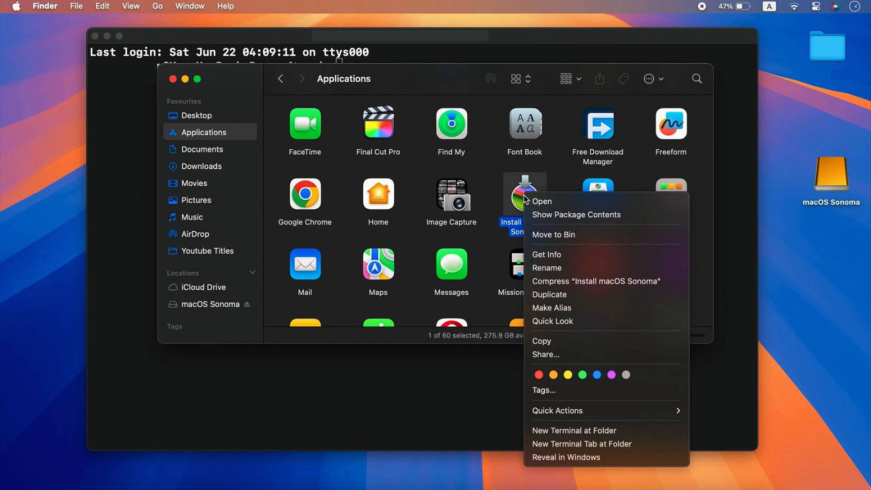
mouse_move(576, 214)
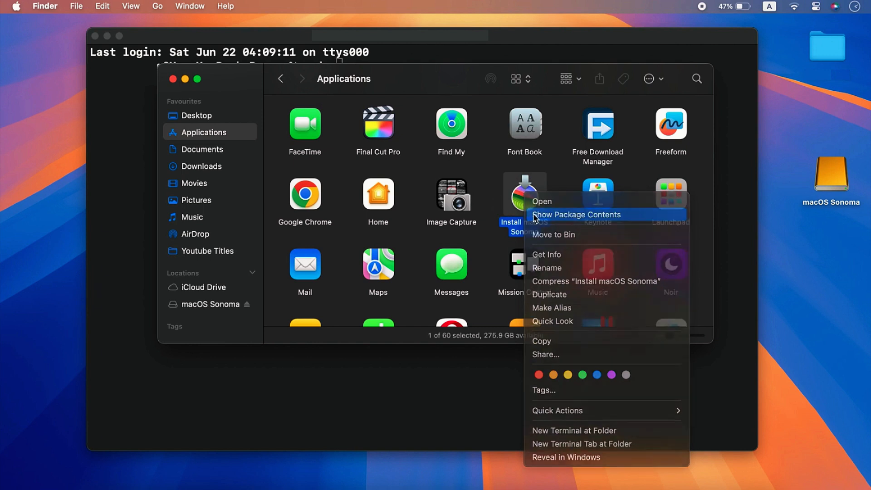
click(576, 214)
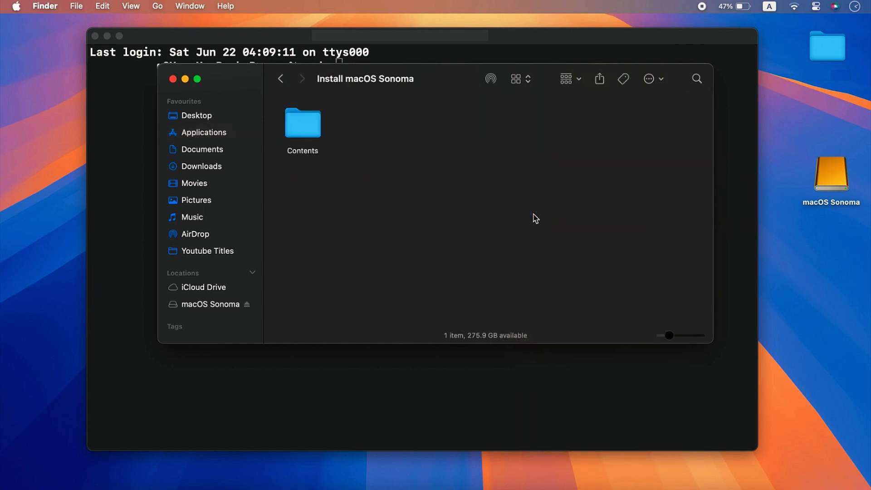
double_click(303, 123)
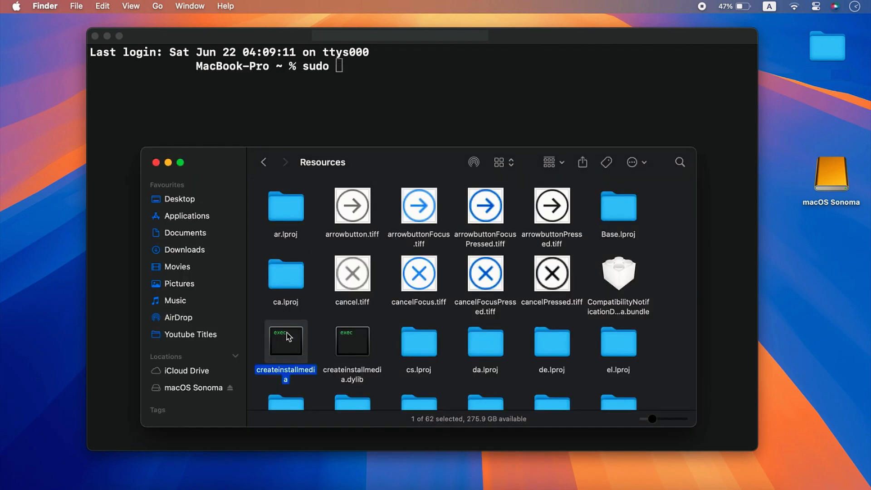
text(/Applications/Install\ macOS\ Sonoma.app/Contents/Resources/createinstallmedia)
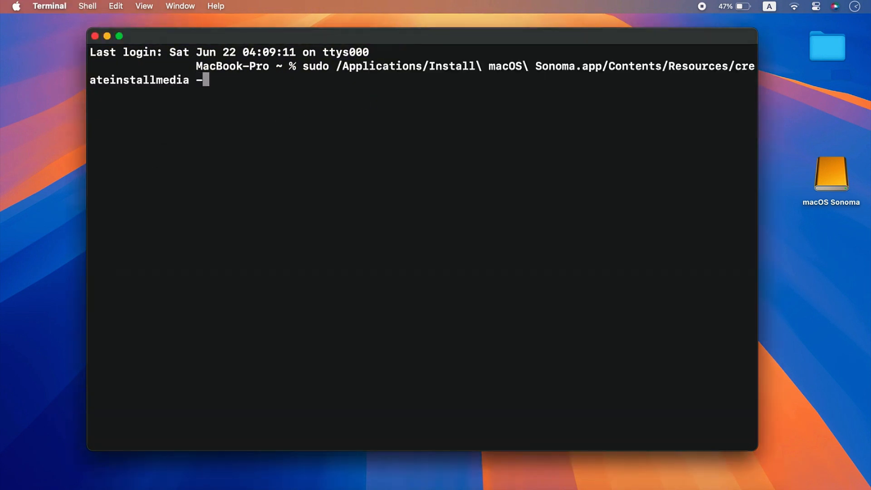
- Run createinstallmedia with --volume pointing at the macOS Sonoma USB, confirming with Y
text(-volume)
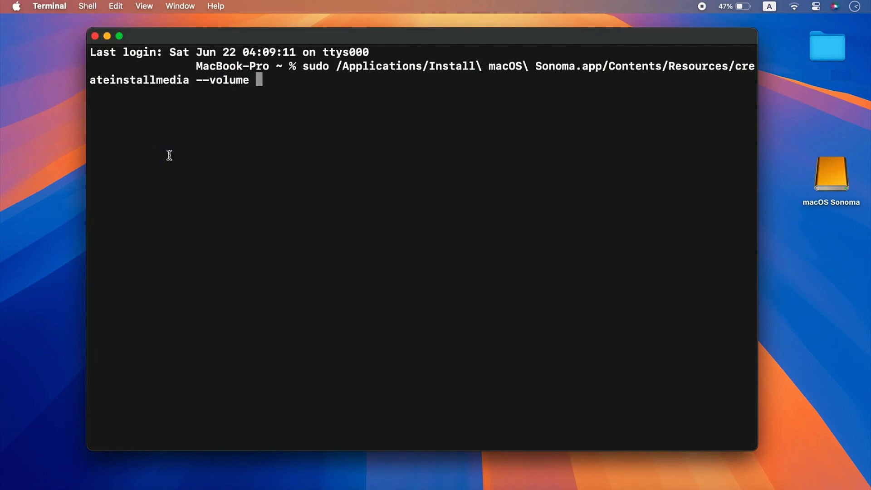
drag(830, 173, 551, 129)
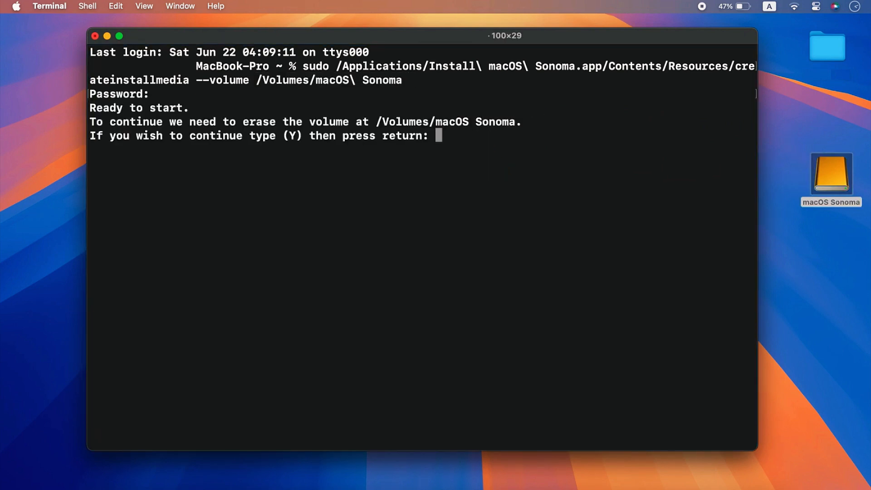
text(y)
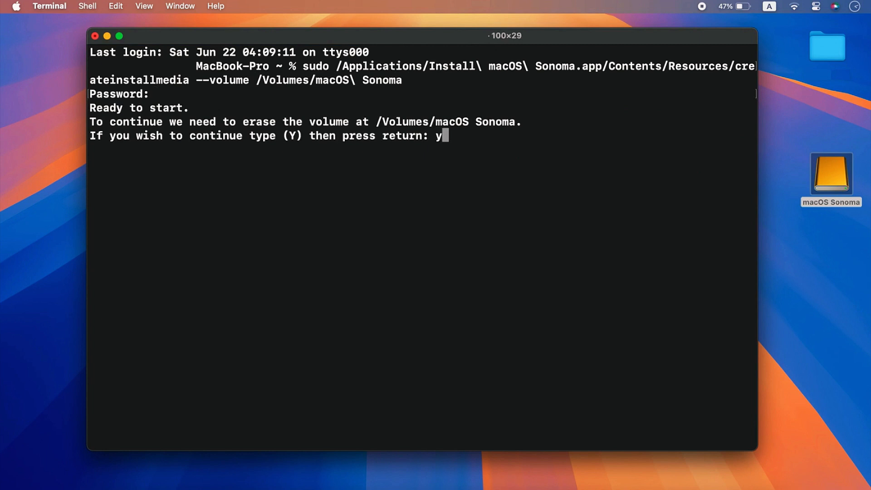
key(Return)
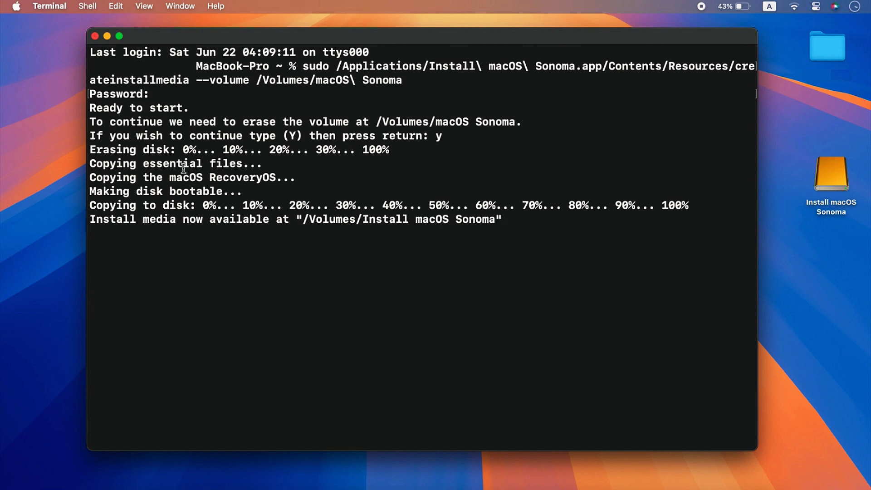
drag(92, 218, 267, 218)
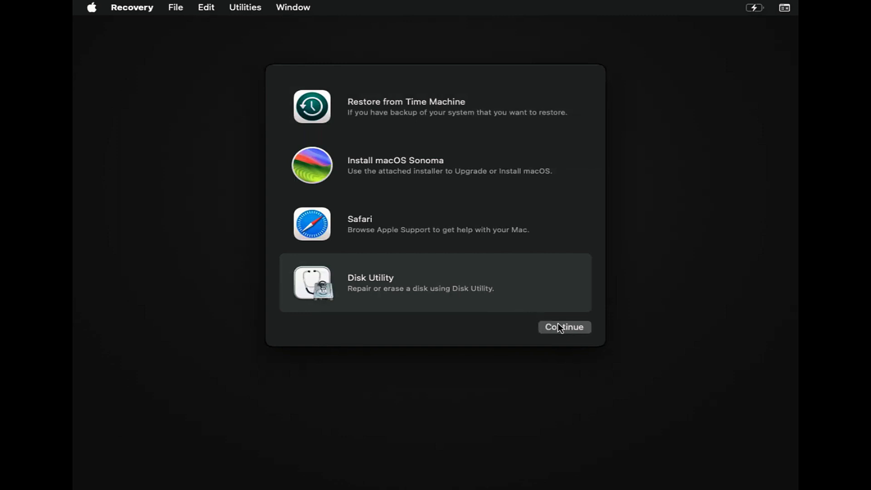
- Launch Disk Utility from the macOS Recovery options
click(563, 327)
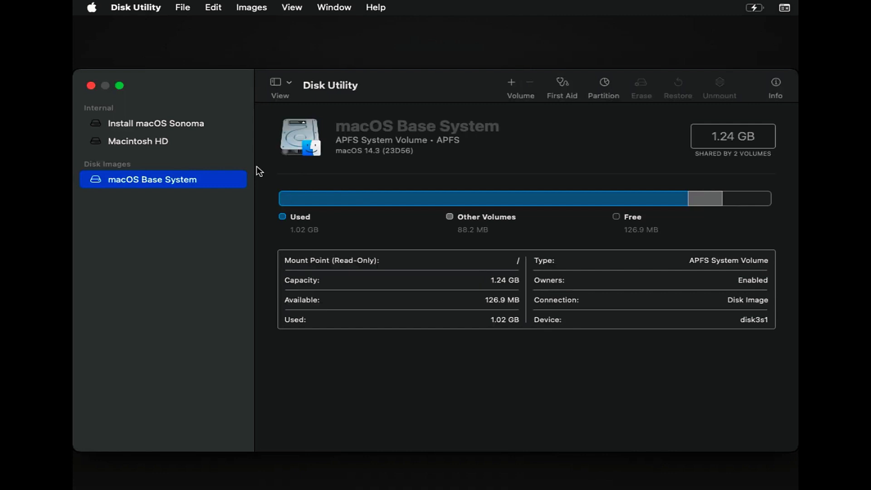
- Erase the internal Macintosh HD as an APFS volume and dismiss the report
click(138, 140)
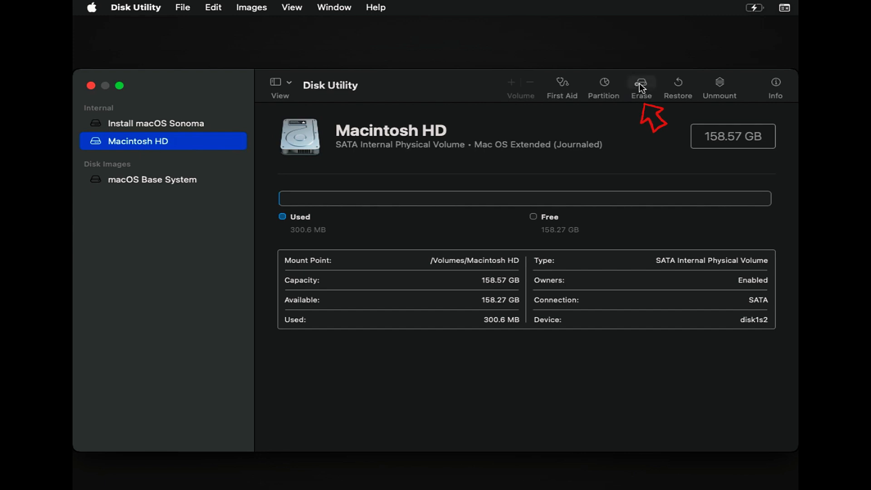
click(641, 84)
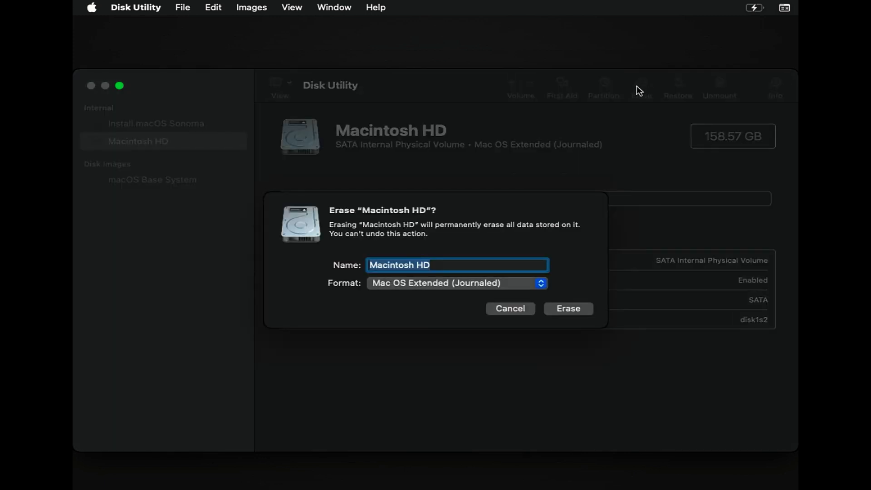
click(456, 283)
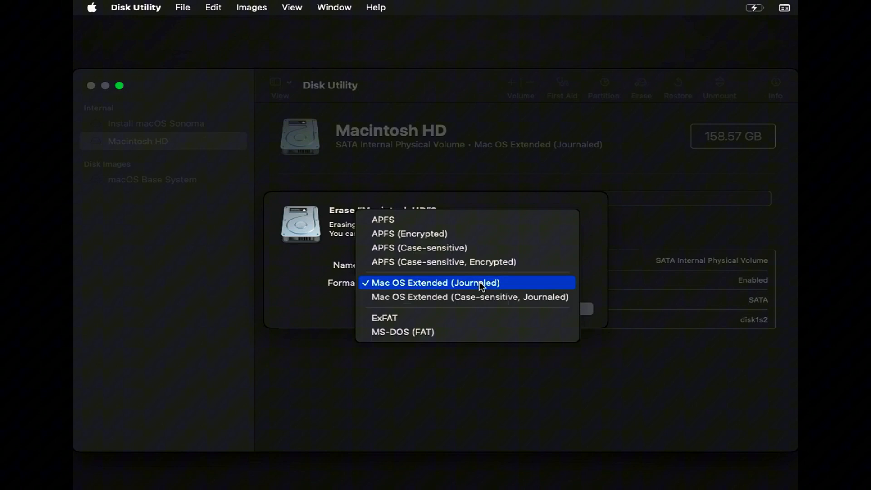
click(383, 218)
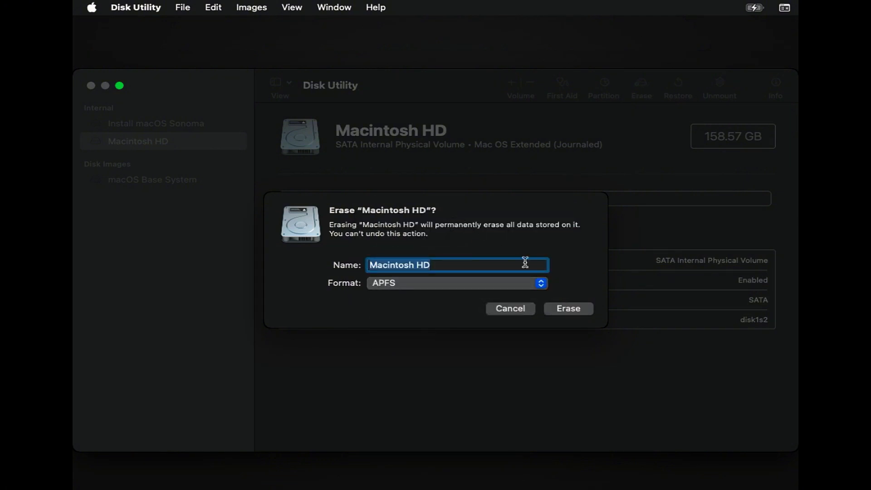
click(568, 308)
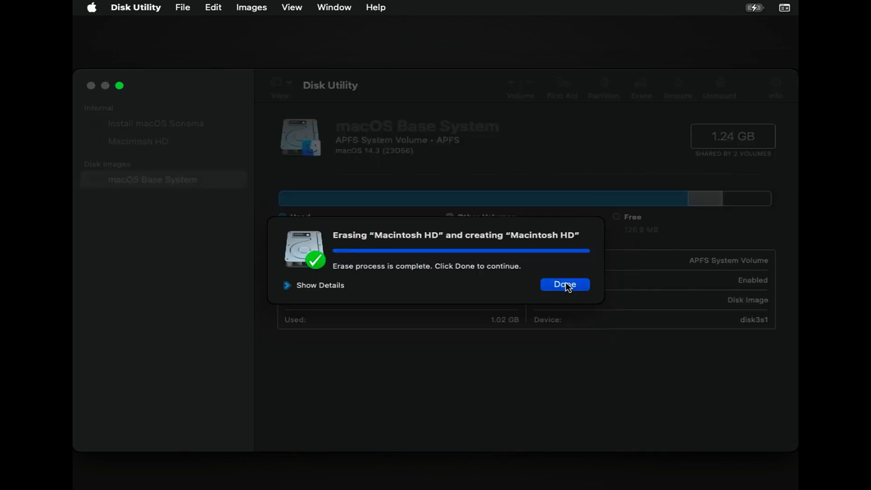
click(564, 284)
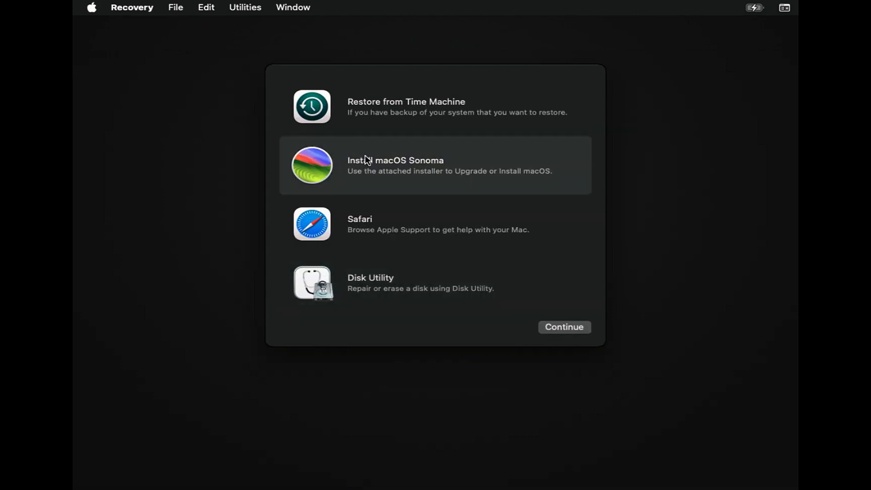
mouse_move(549, 298)
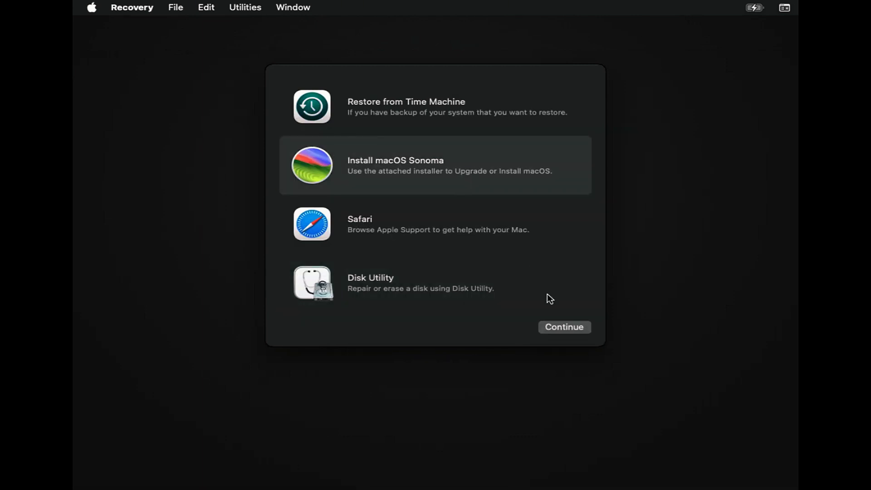
- Start Install macOS Sonoma, continue past the welcome screen, and agree to the license terms twice
click(563, 327)
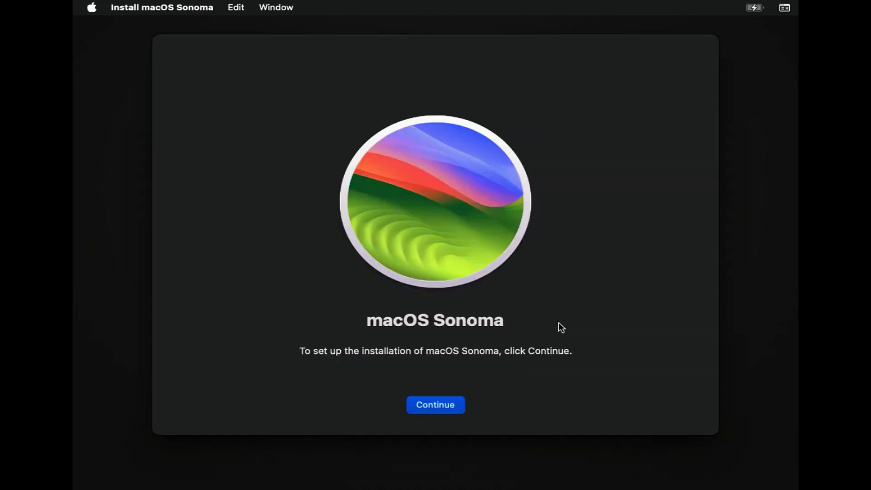
click(434, 404)
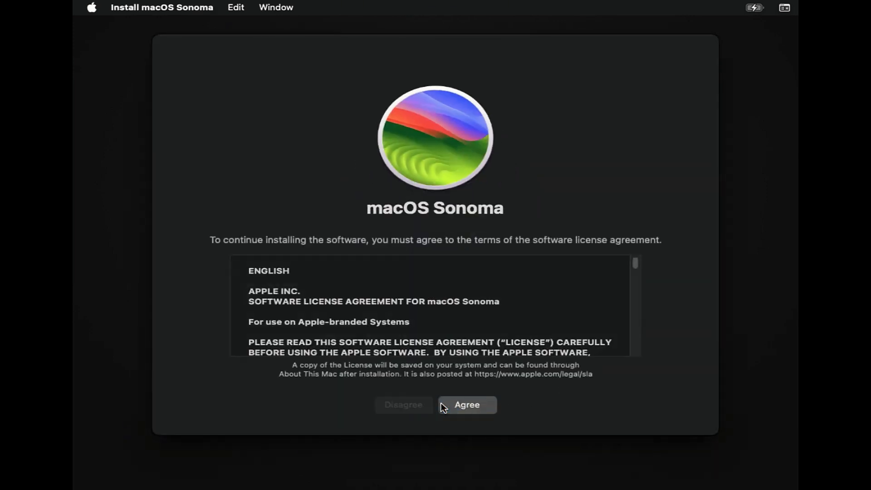
click(466, 405)
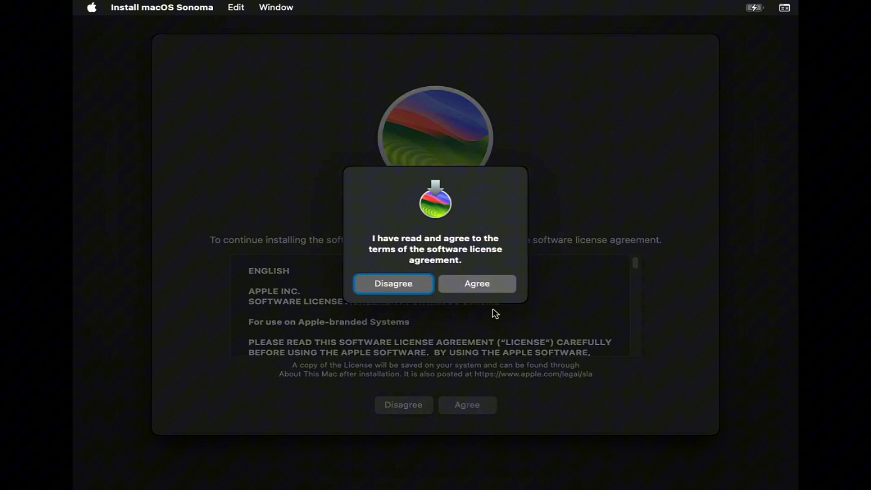
click(476, 283)
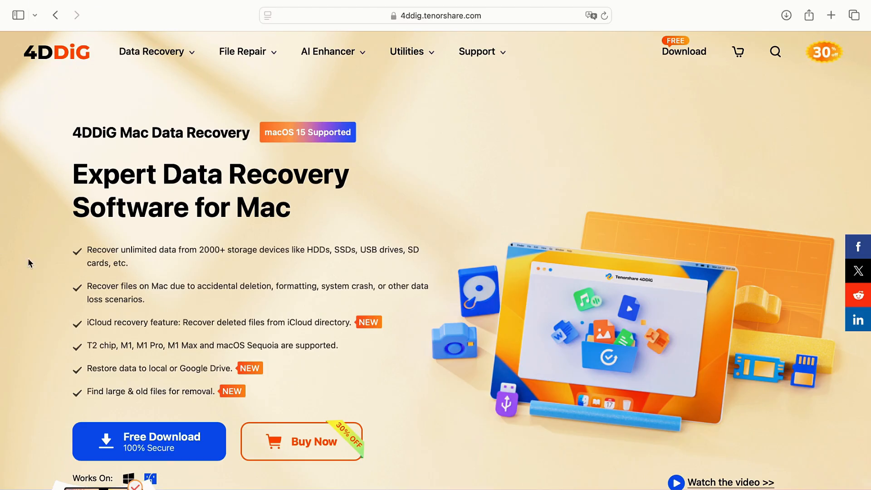
mouse_move(311, 191)
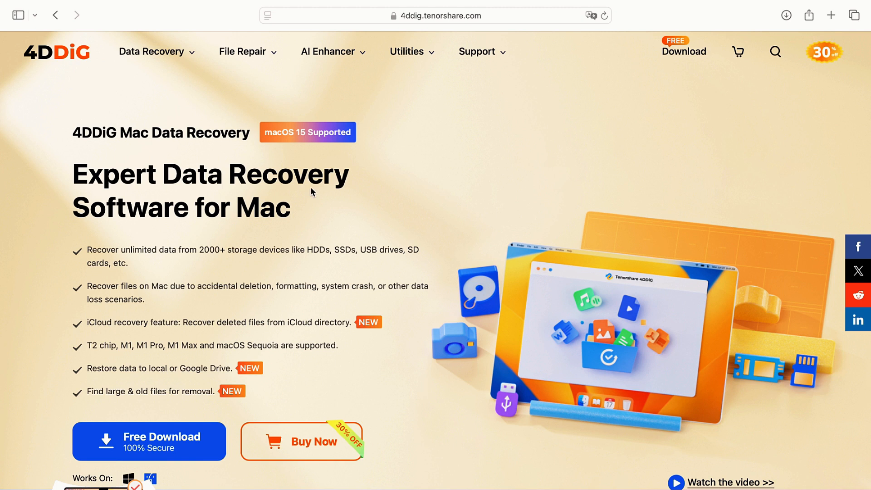
mouse_move(70, 145)
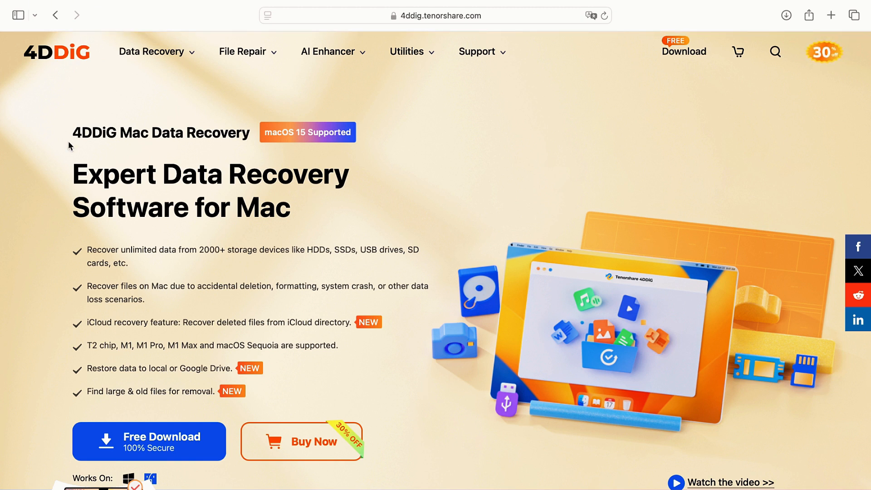
mouse_move(356, 123)
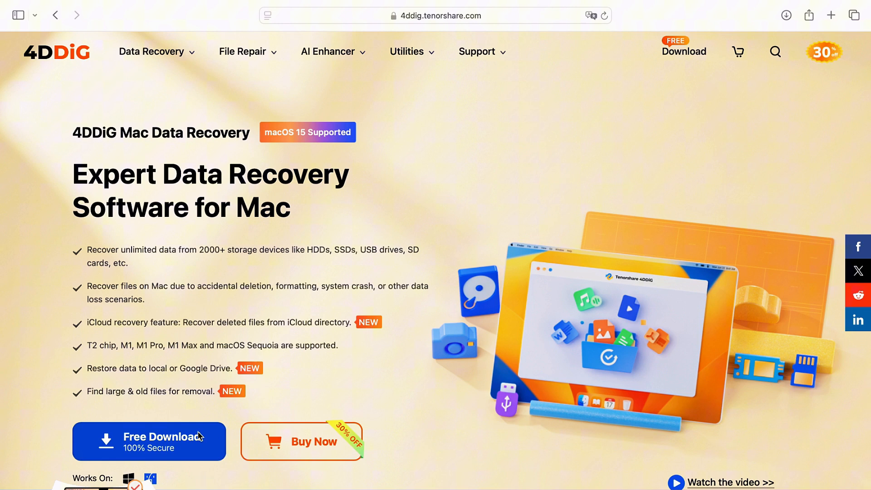
mouse_move(257, 433)
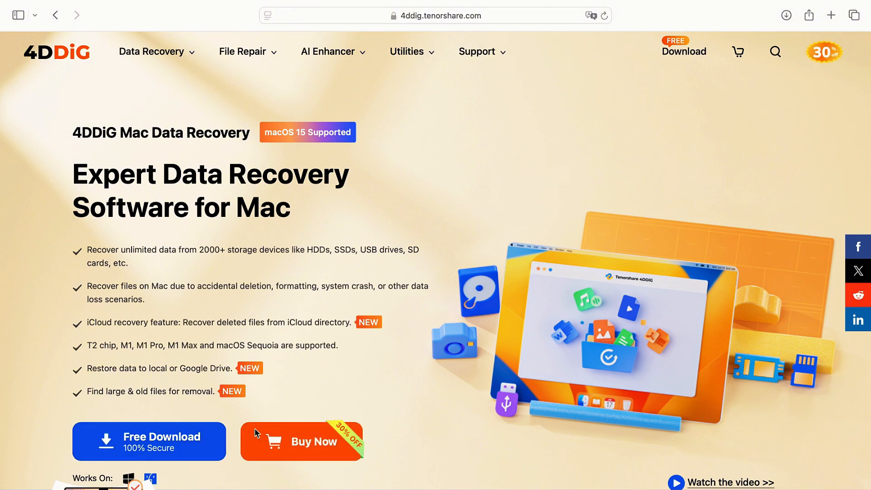